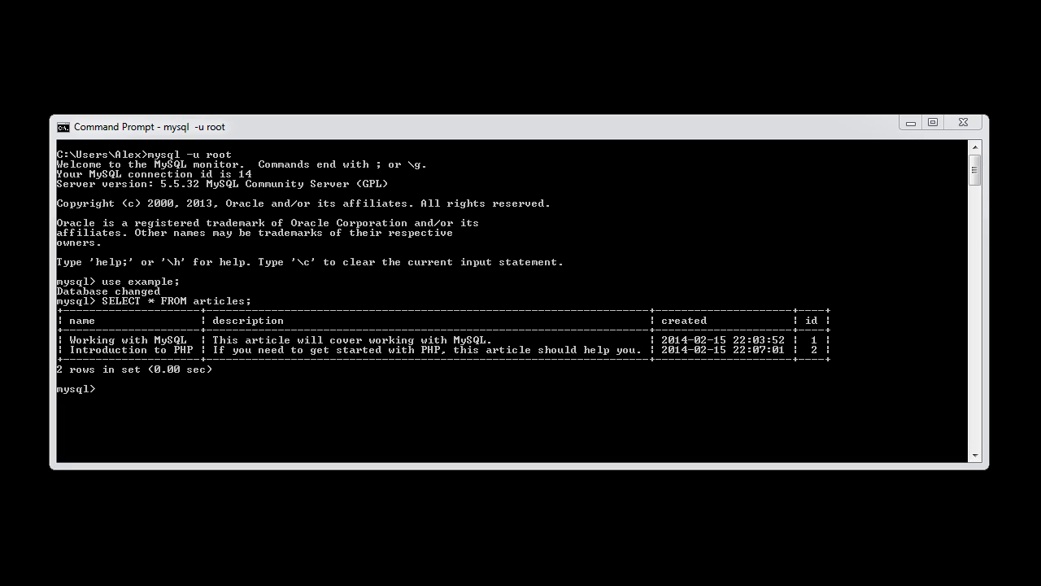
Query the articles table for the row with id = 1, returning Working with MySQL.
text(S)
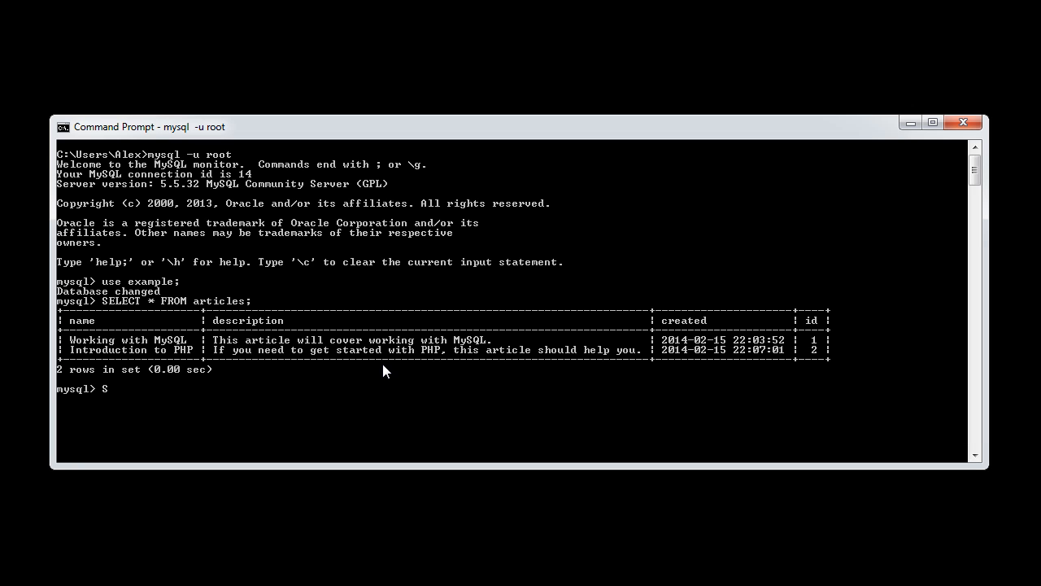
text(ELECT)
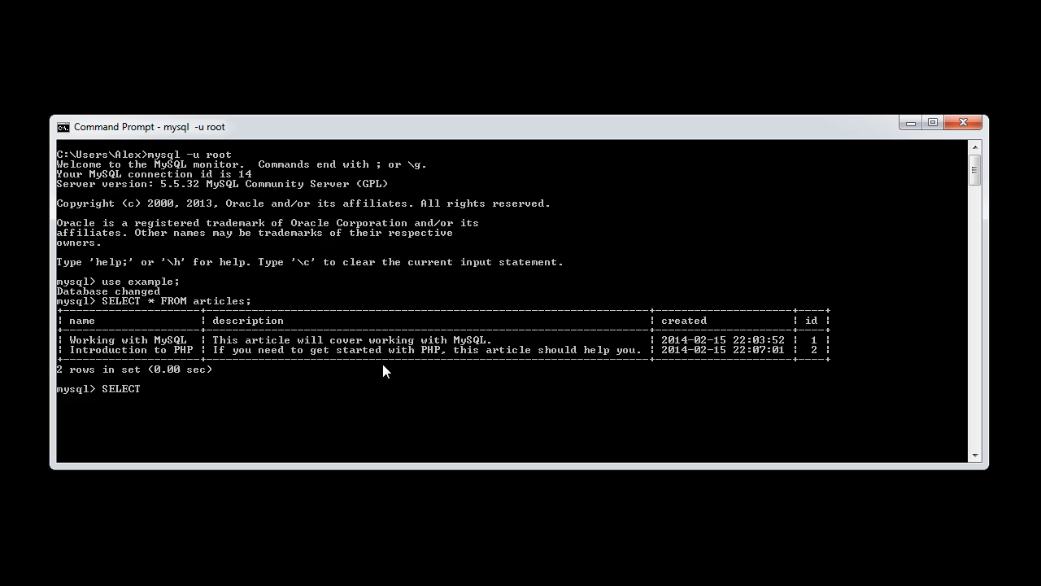
text(*)
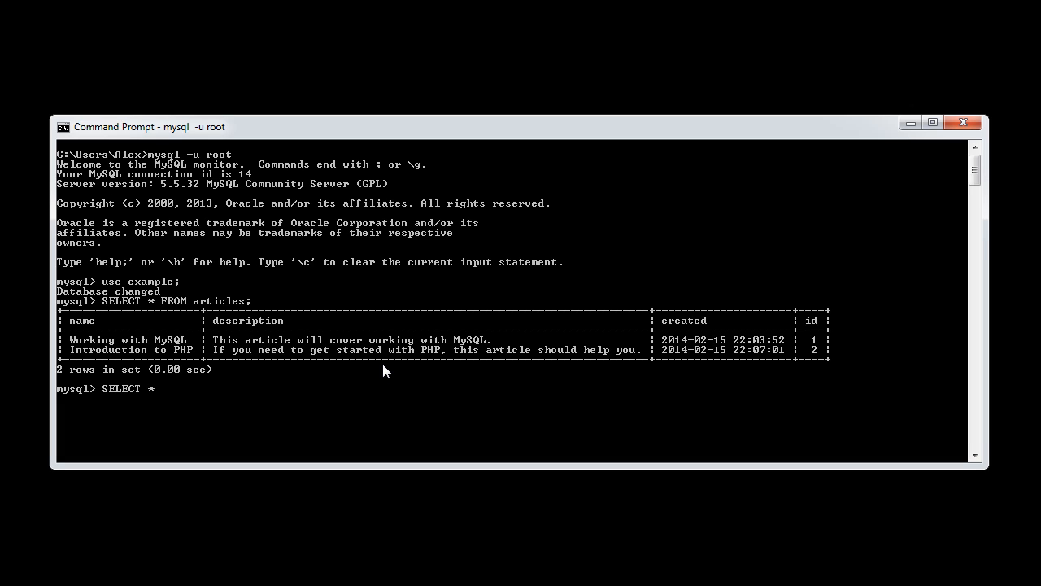
text(FROM article)
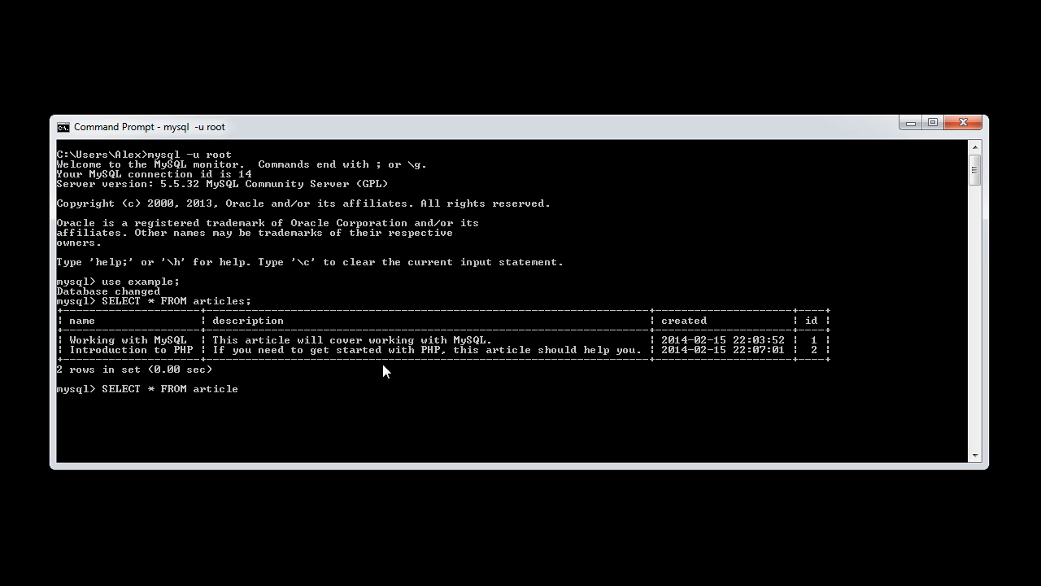
text(s)
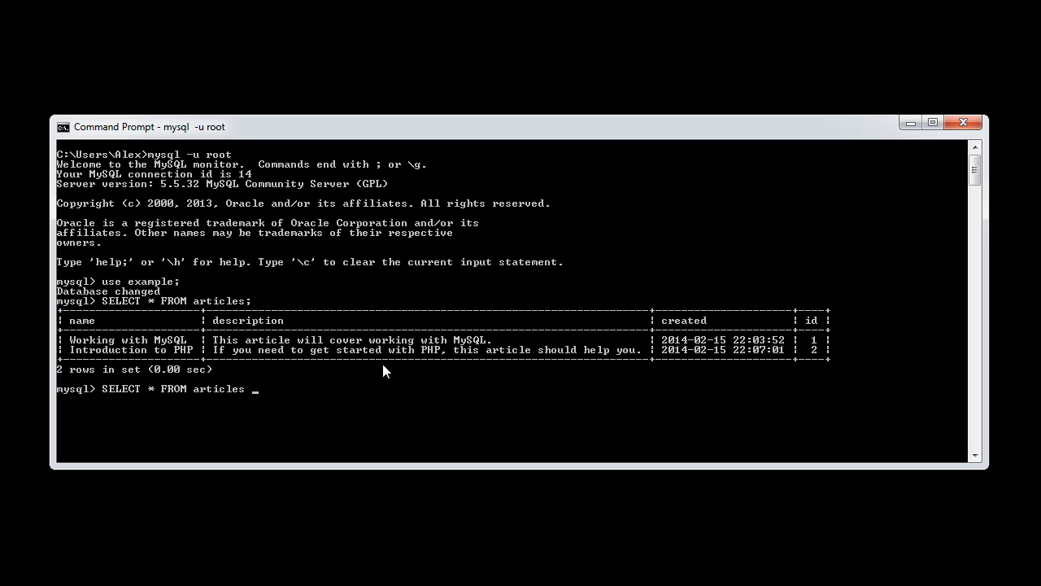
text(WHE)
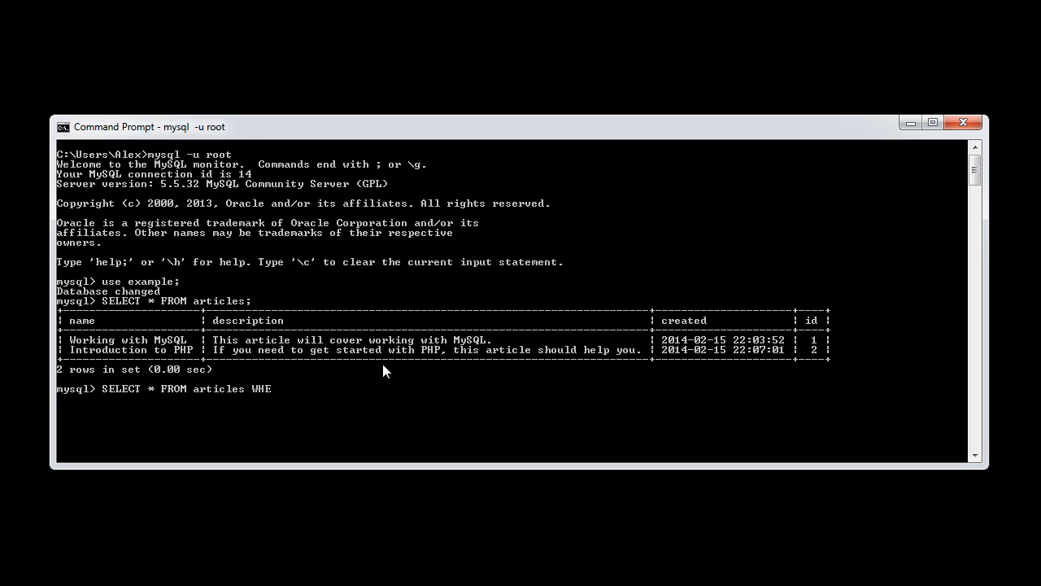
text(RE)
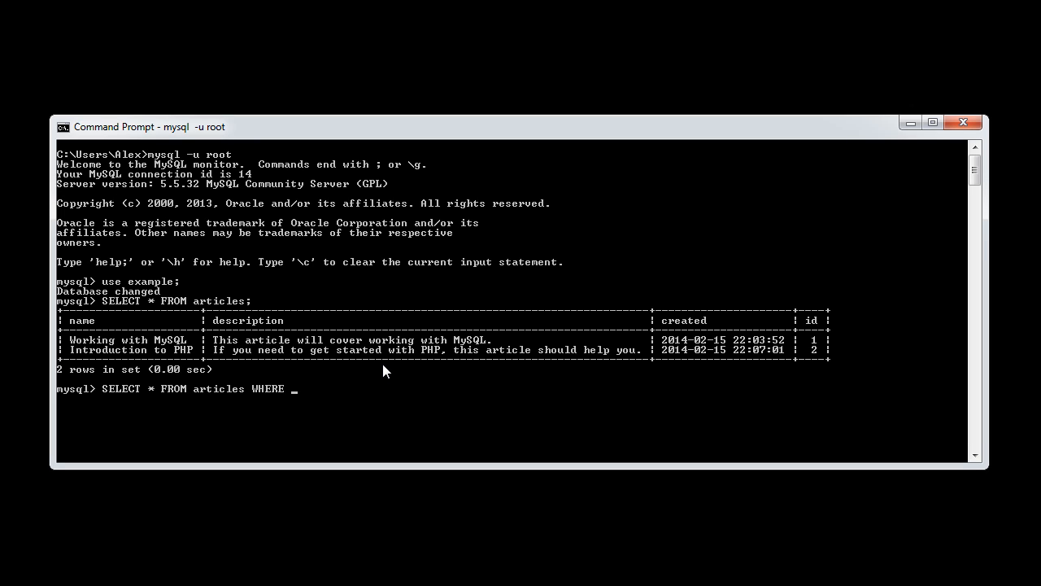
text(id = 1;)
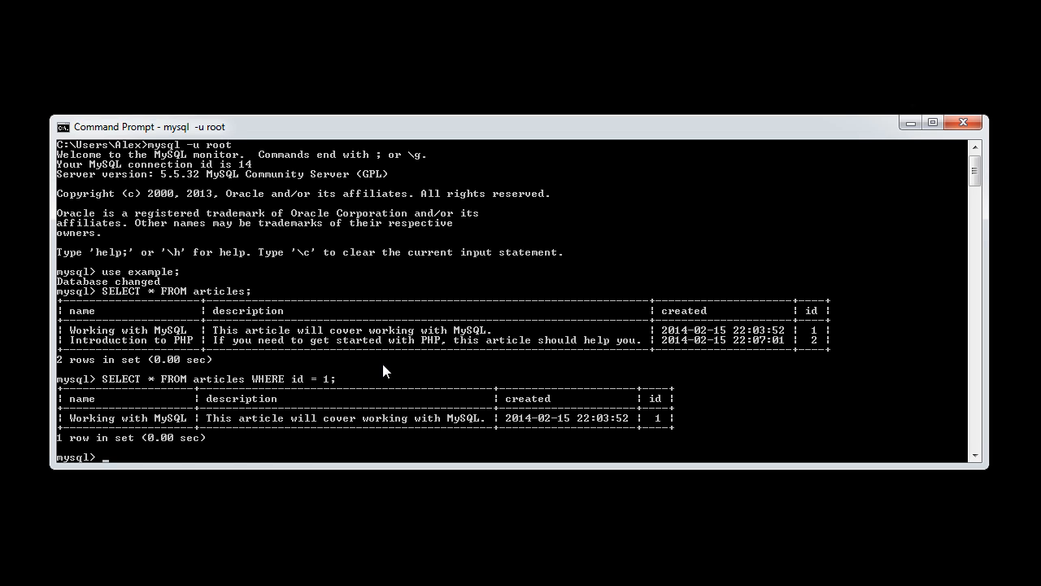
Query articles where id = 2, then where id > 1, each returning Introduction to PHP.
text(SELECT * FROM articles WHERE id = 1;)
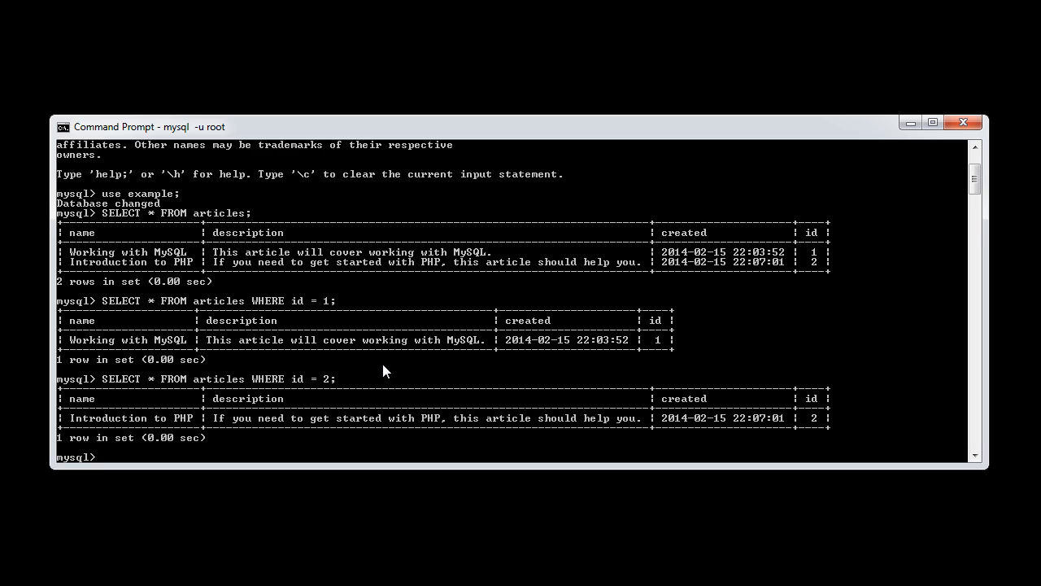
text(SELECT * FROM articles WHERE id = 2;)
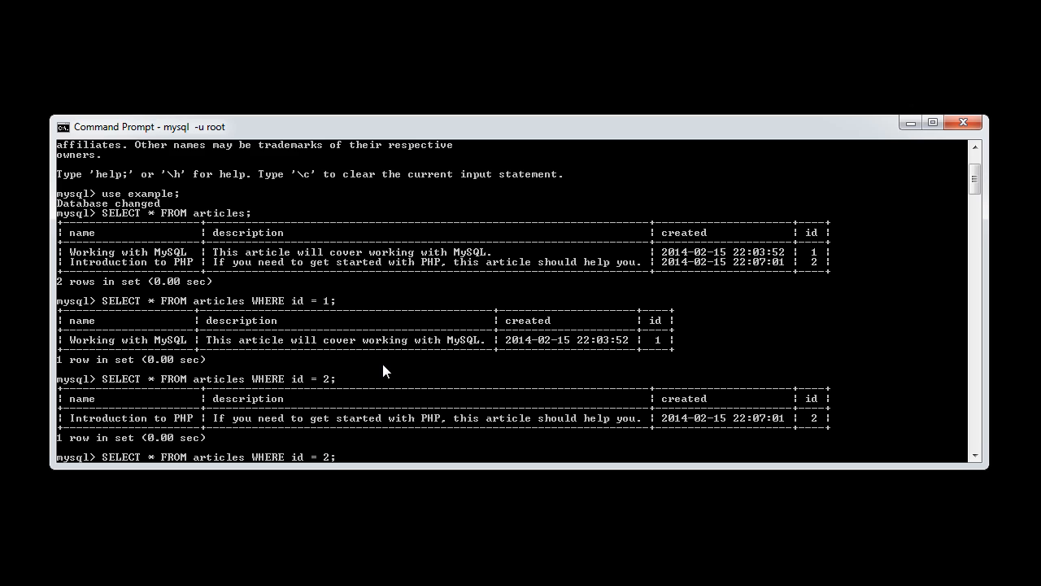
text(>)
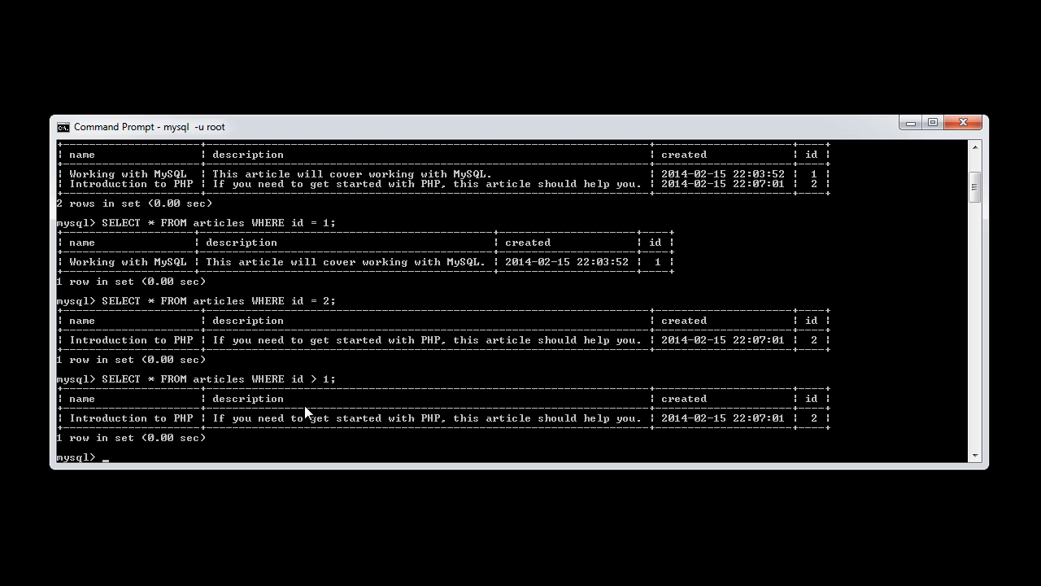
Query articles where created > NOW(), returning an empty set.
text(S)
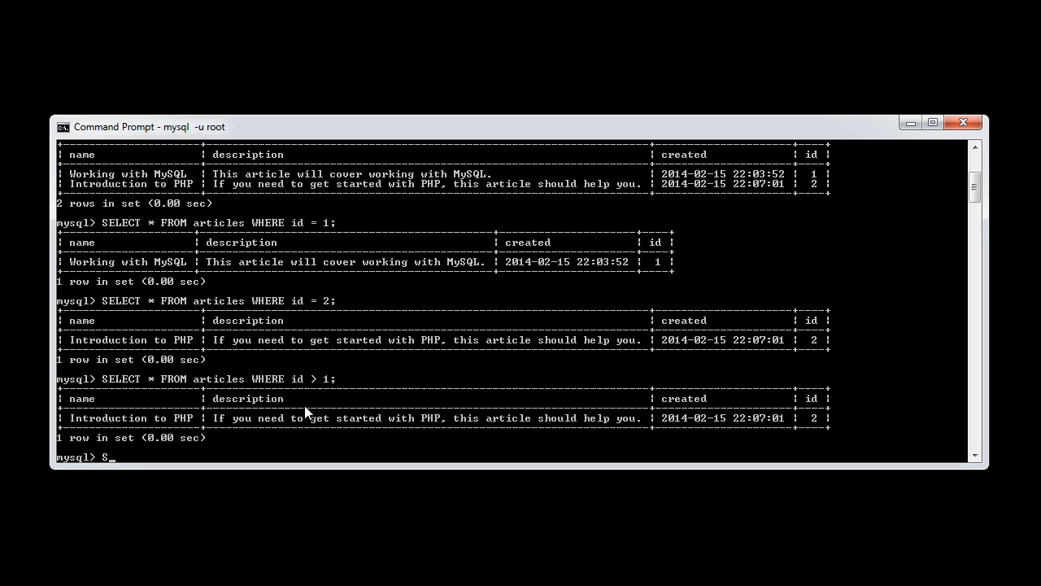
text(ELECT *)
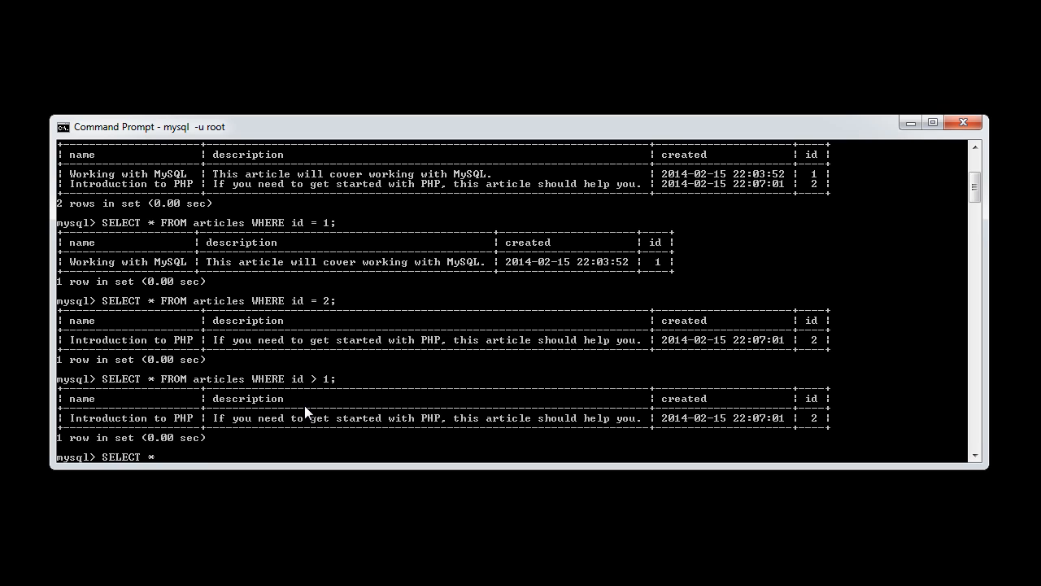
text(FROM articles)
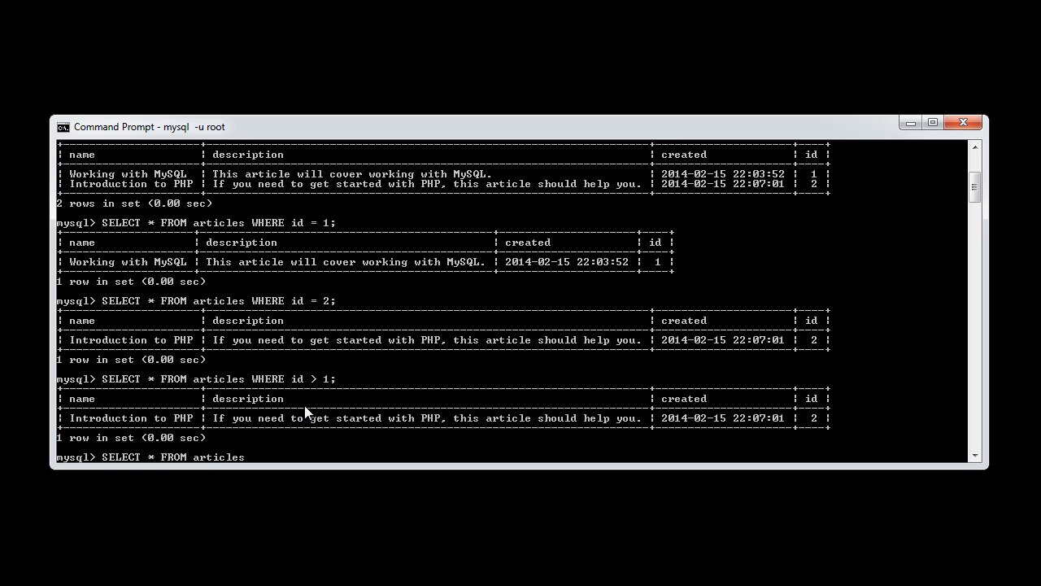
text(WHERE created >)
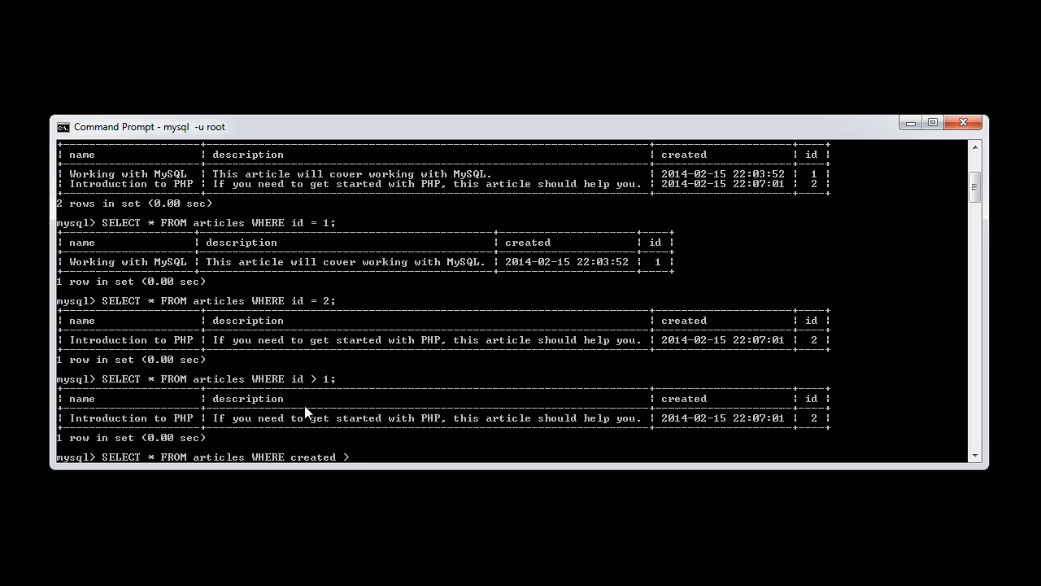
text(NOW())
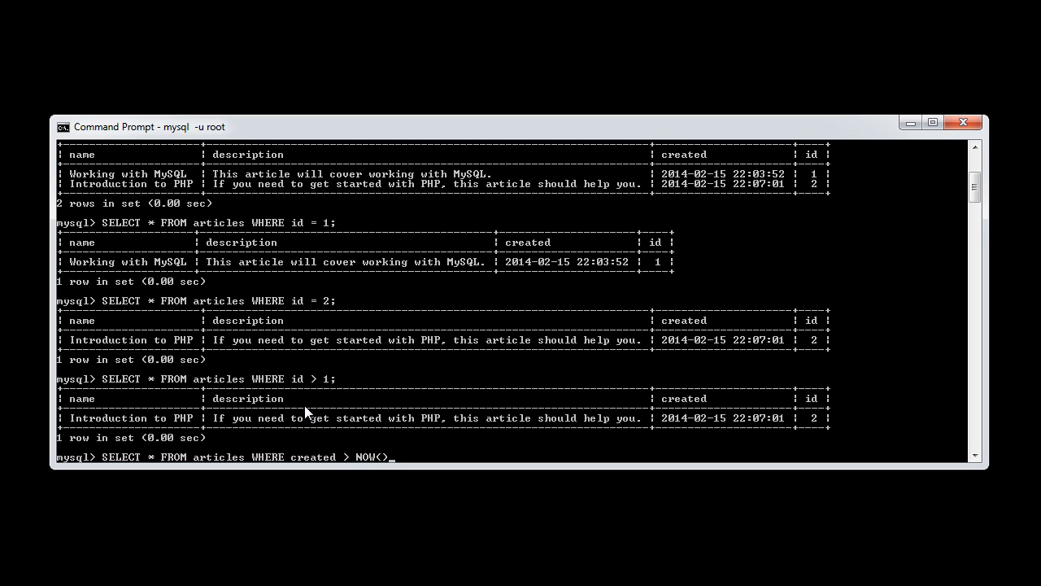
text(;)
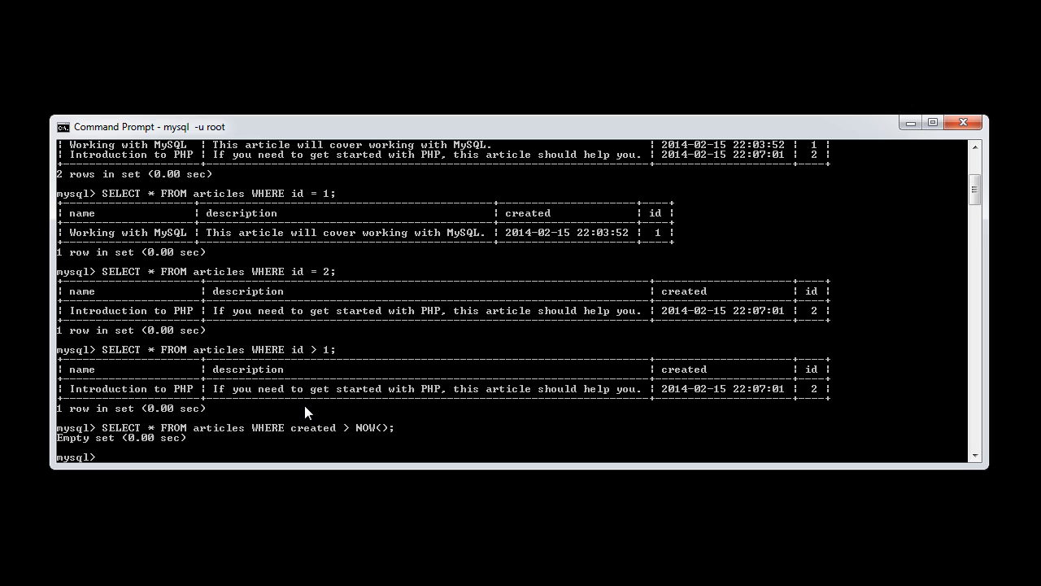
Query articles where created < NOW(), returning both articles.
text(SELECT * FROM articles WHERE created  NOW();)
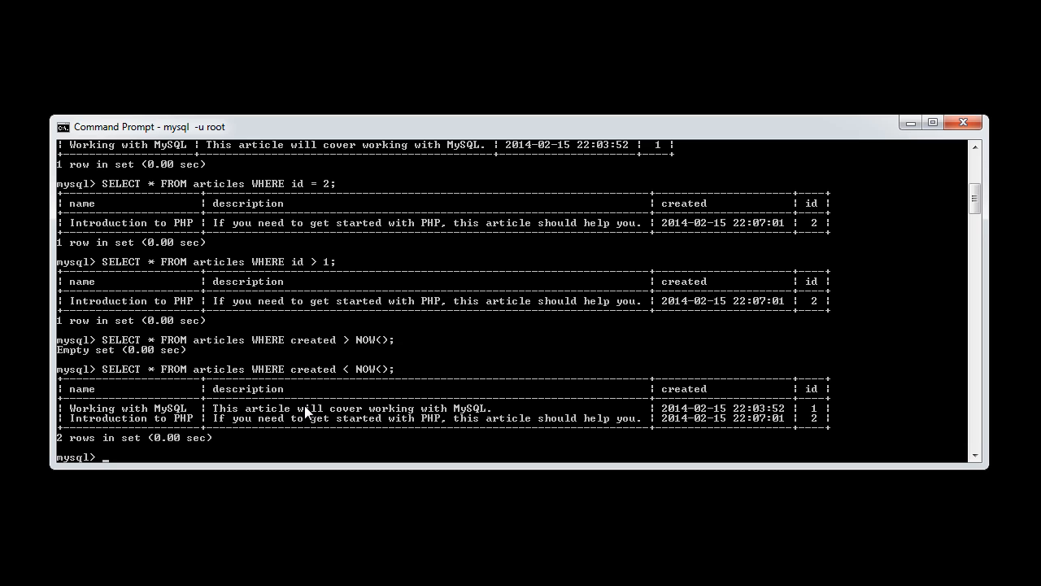
Query articles where name = 'Working with MySQL', returning that single row.
text(SELECT * FROM articles WHERE crea)
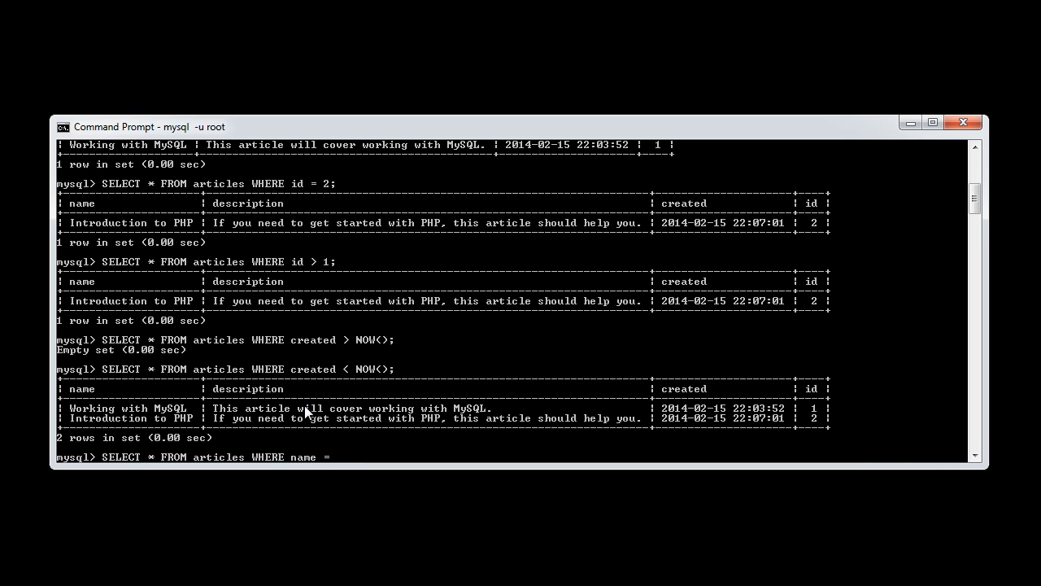
text('W)
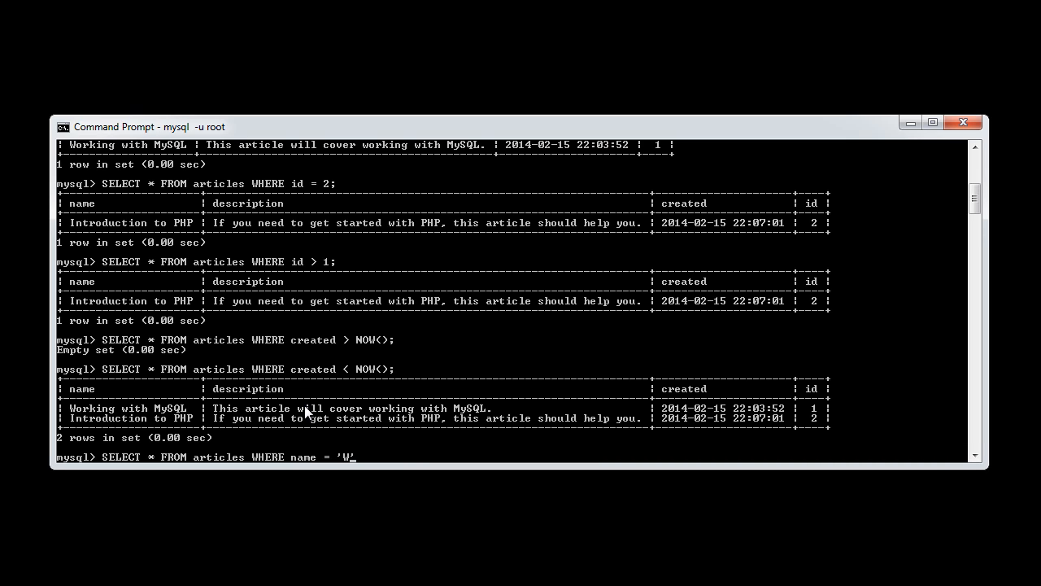
text(orking with M)
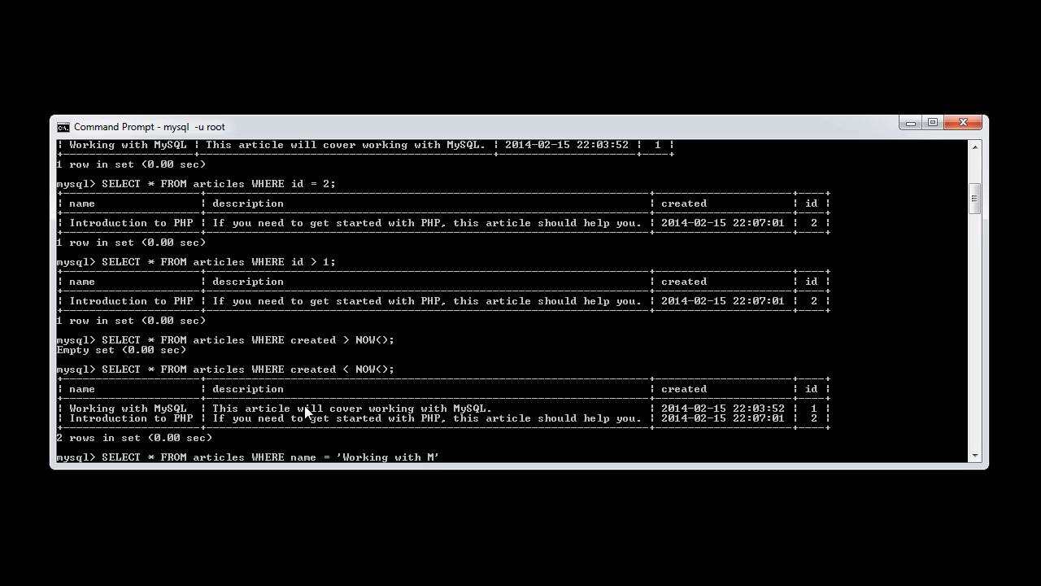
text(ySQL')
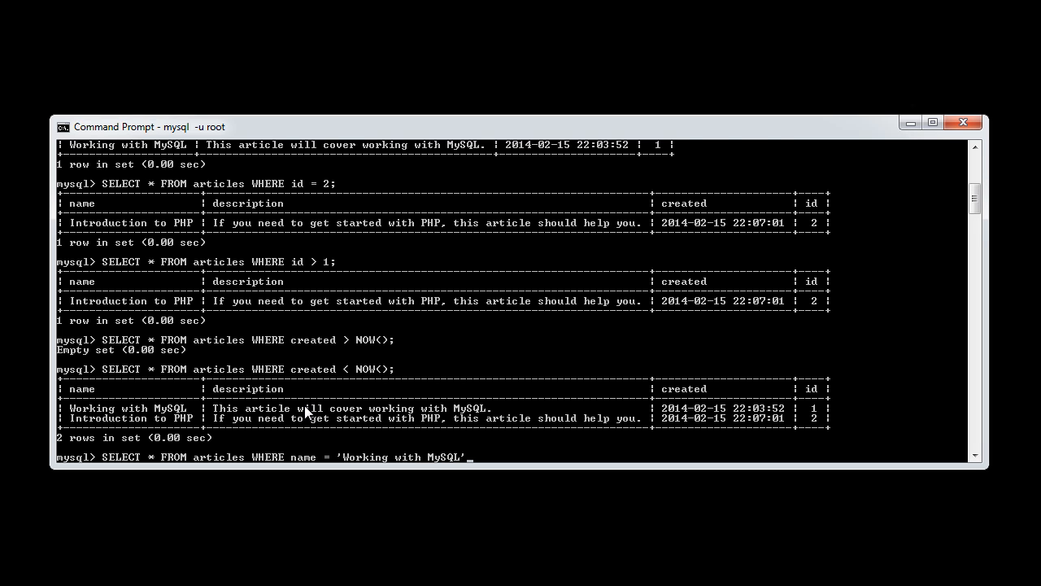
key(enter)
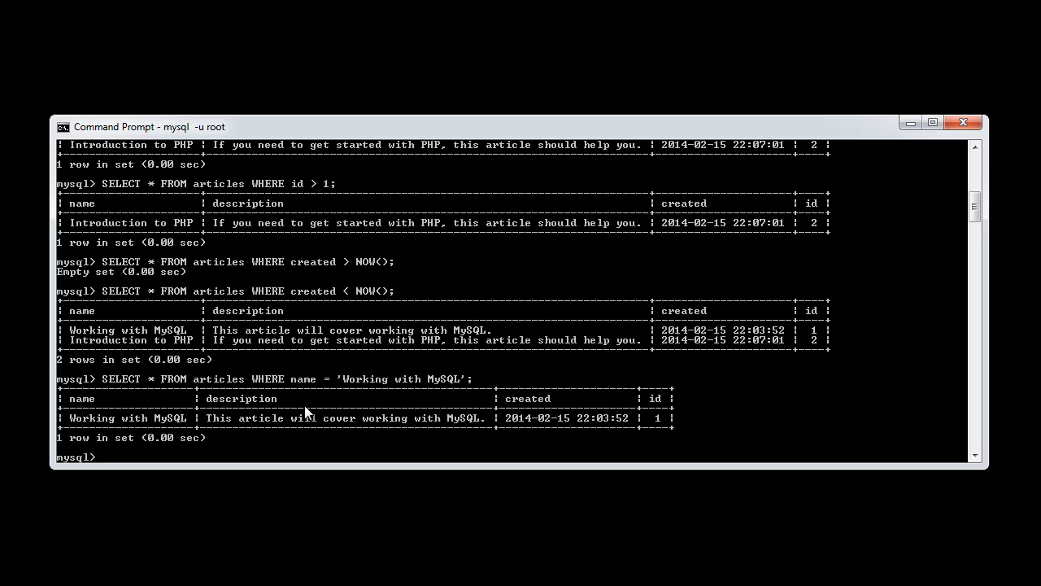